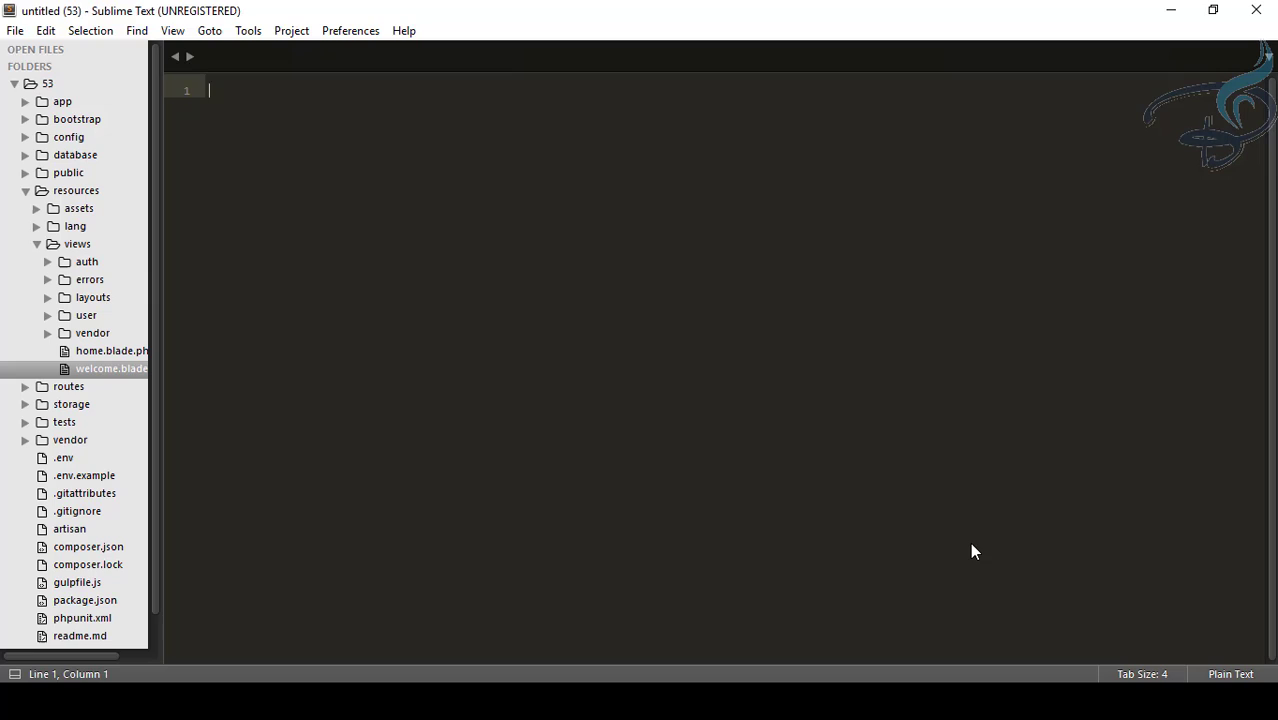
mouse_move(972, 544)
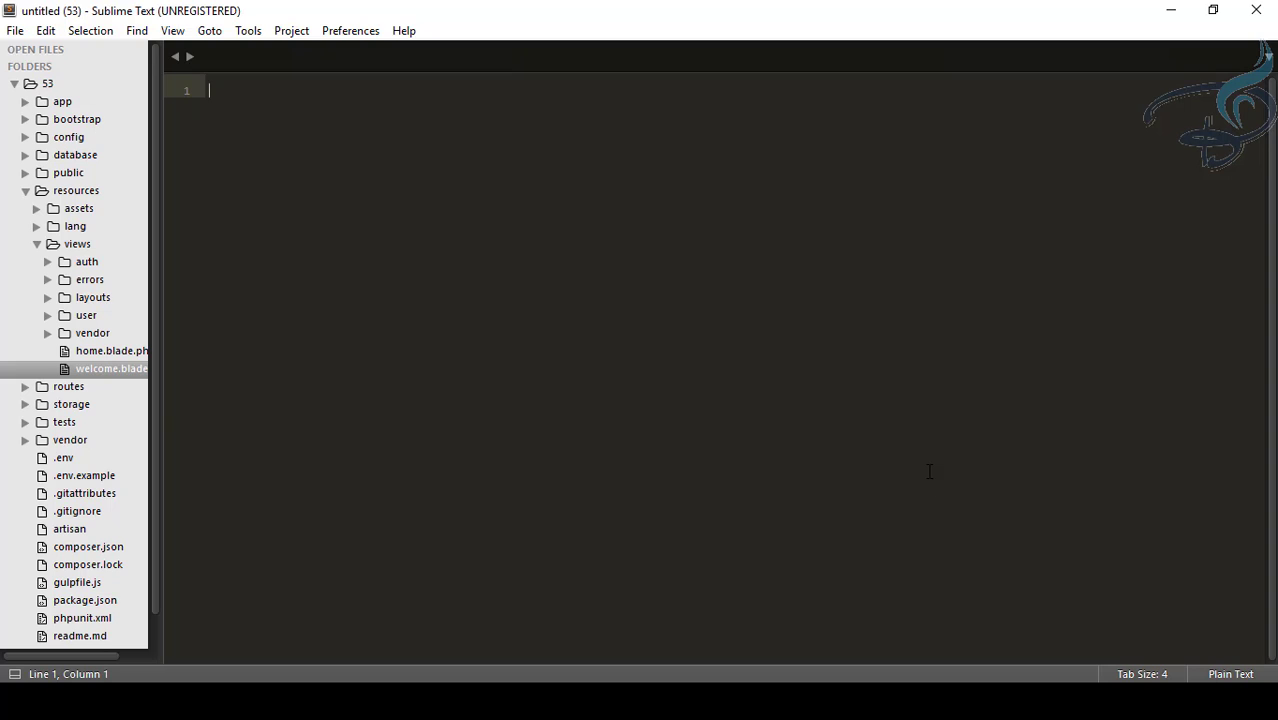
- Open welcome.blade.php from resources/views in the sidebar
double_click(110, 368)
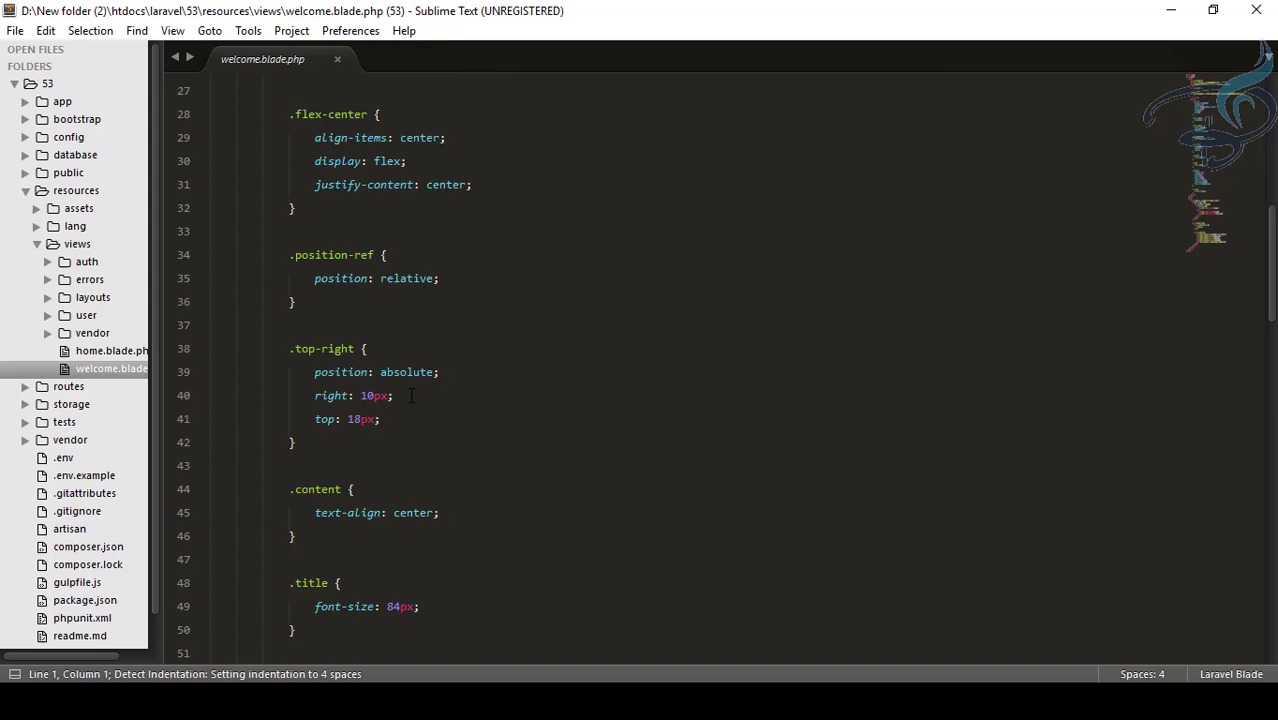
scroll("down", 3)
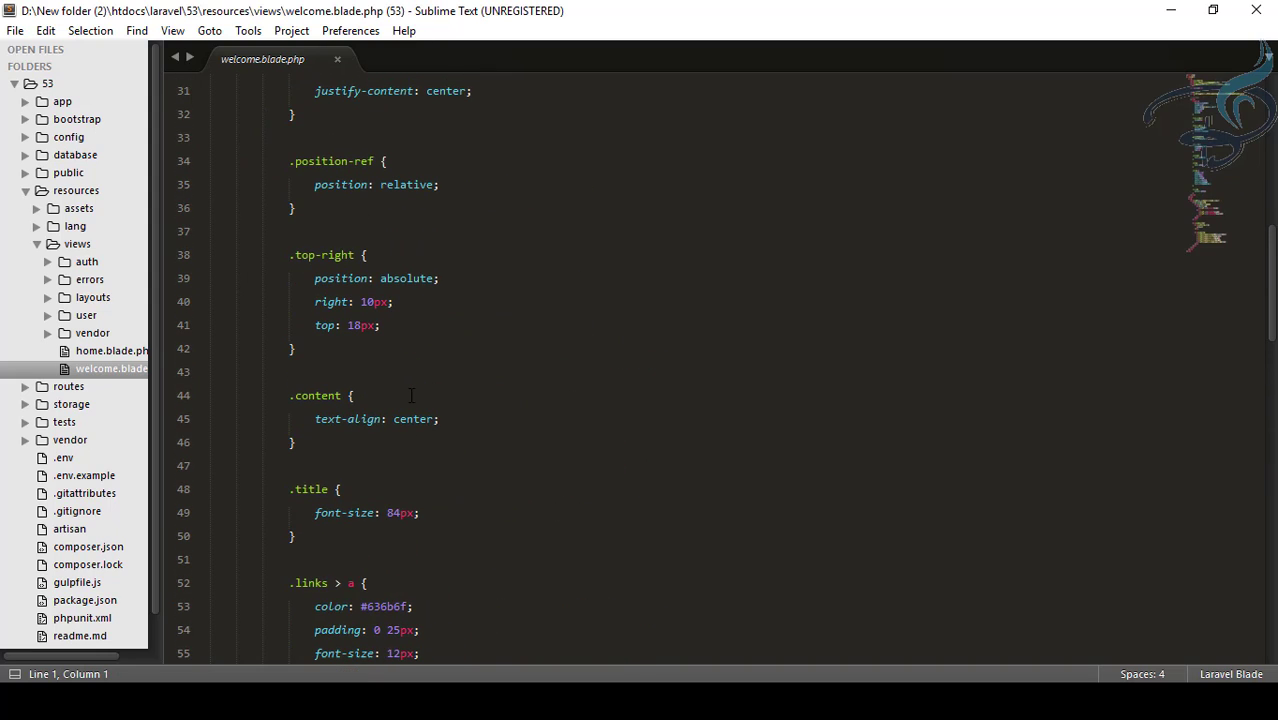
left_click(352, 396)
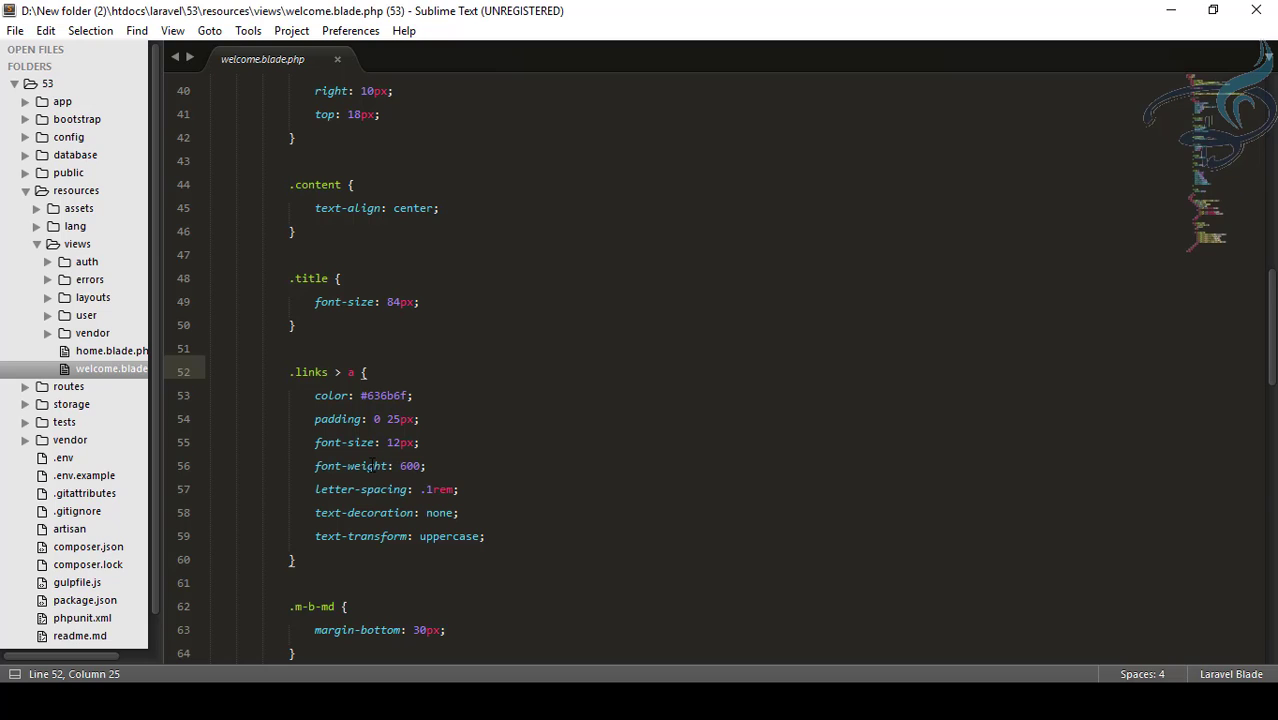
- Install BracketHighlighter via Package Control, searching 'brackethigh' in the Command Palette
type("remove")
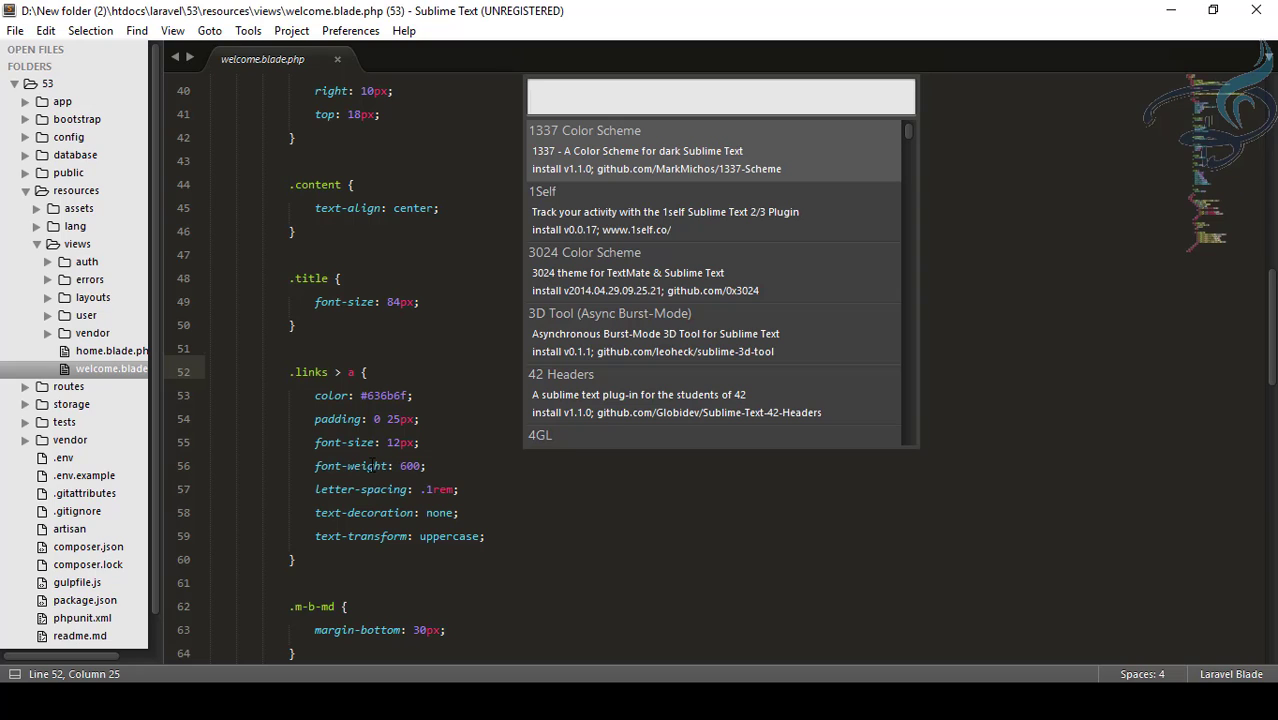
type("bracke")
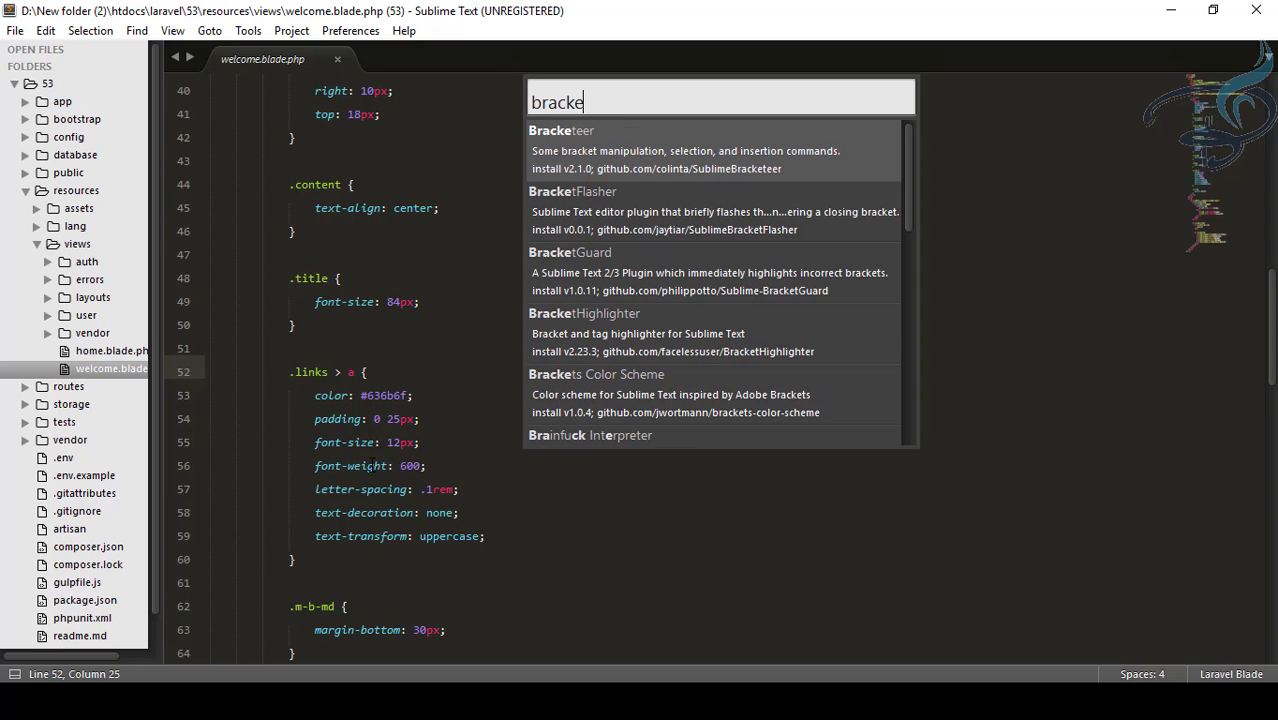
type("thigh")
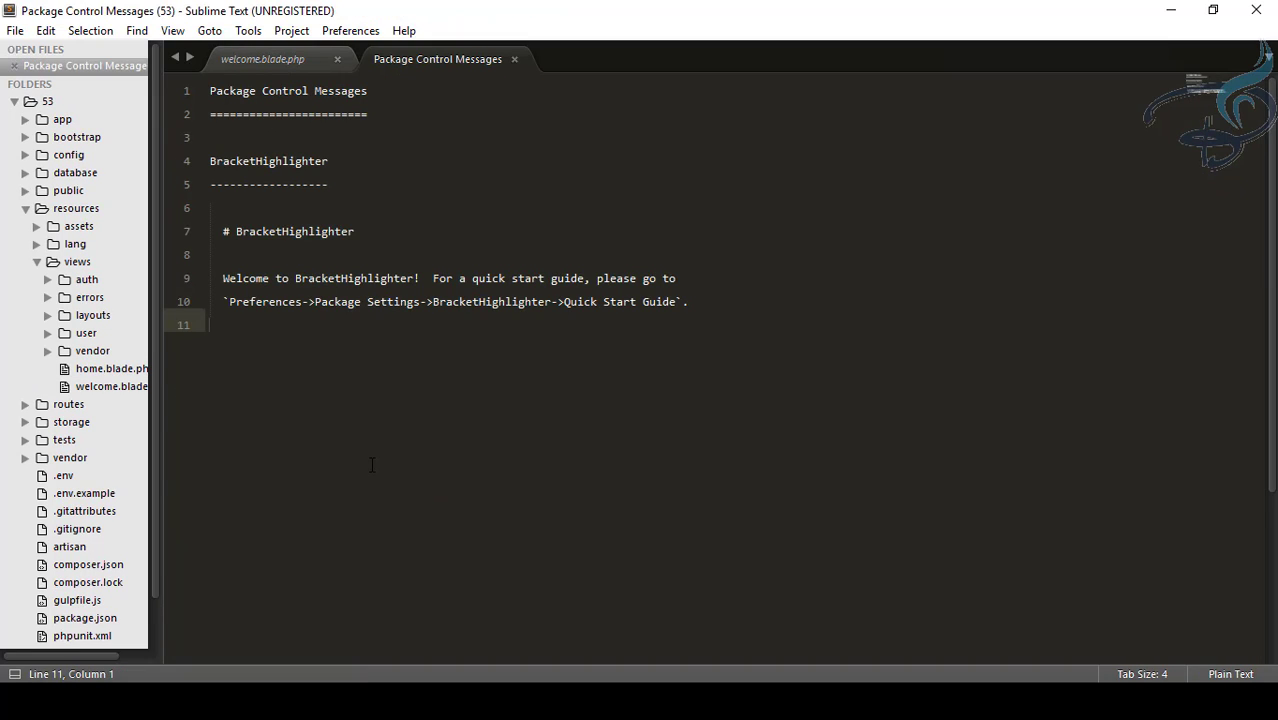
mouse_move(262, 60)
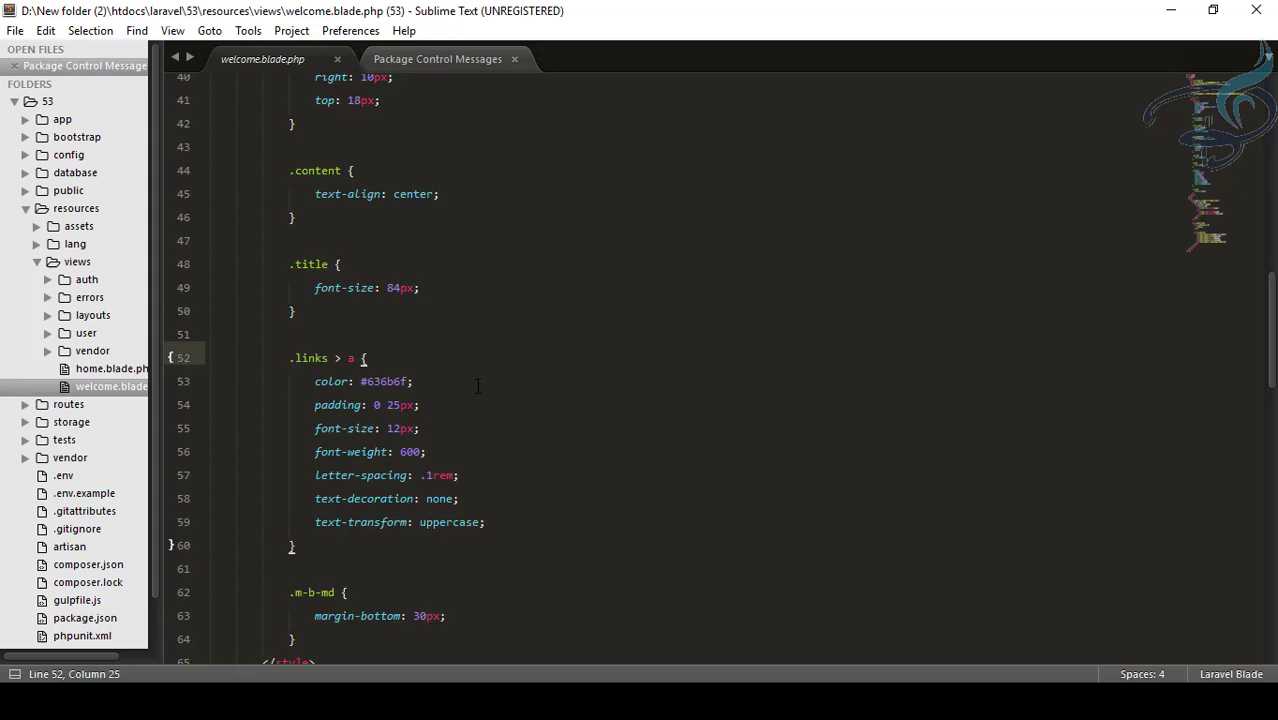
scroll("down", 3)
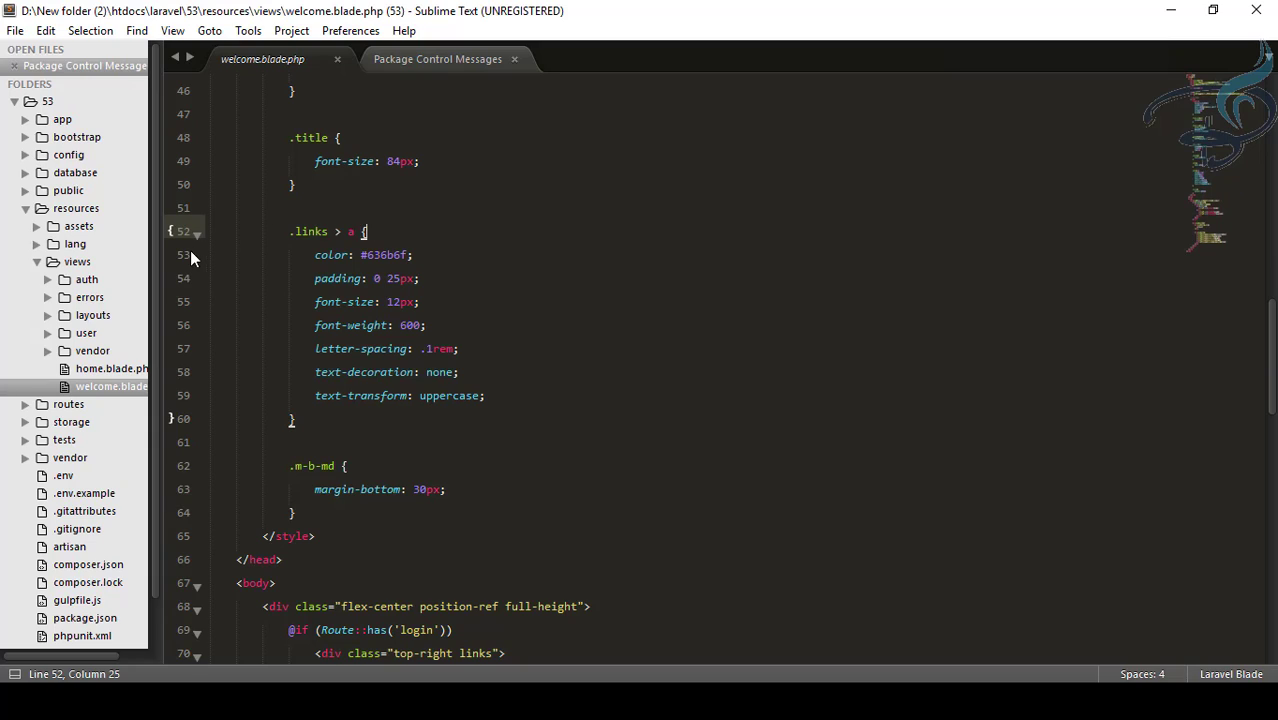
mouse_move(180, 240)
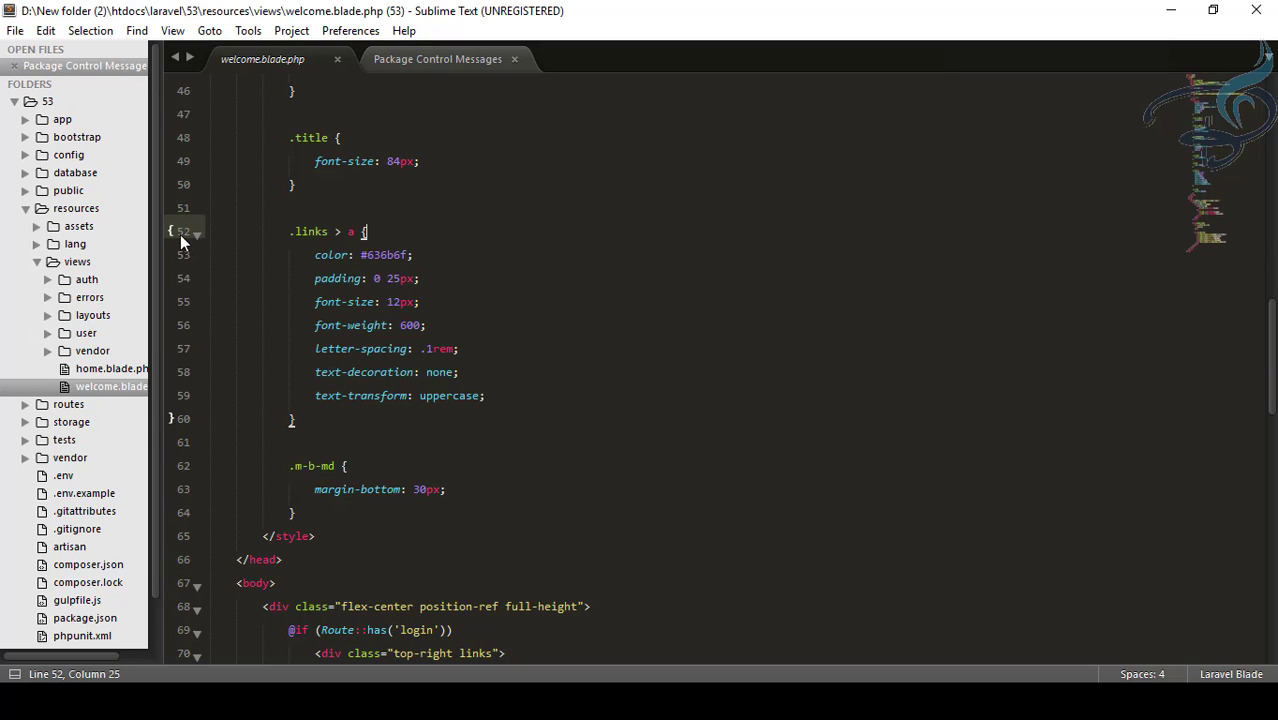
mouse_move(190, 428)
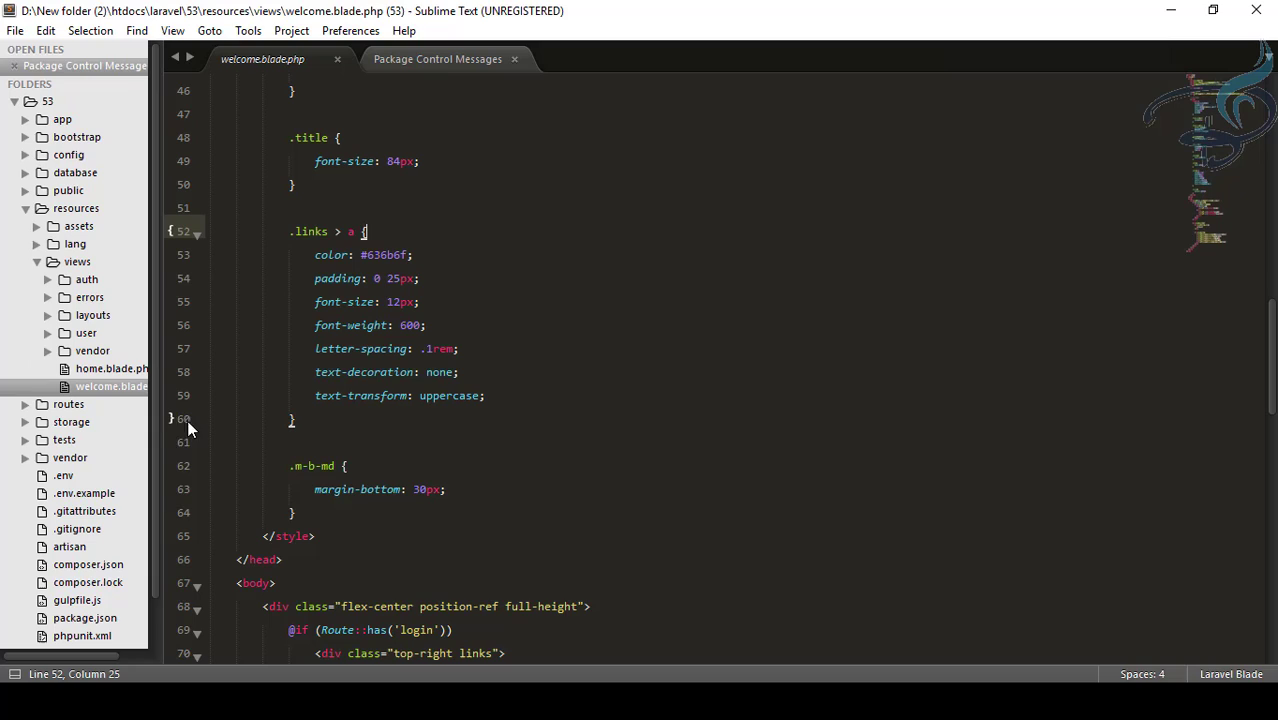
mouse_move(184, 432)
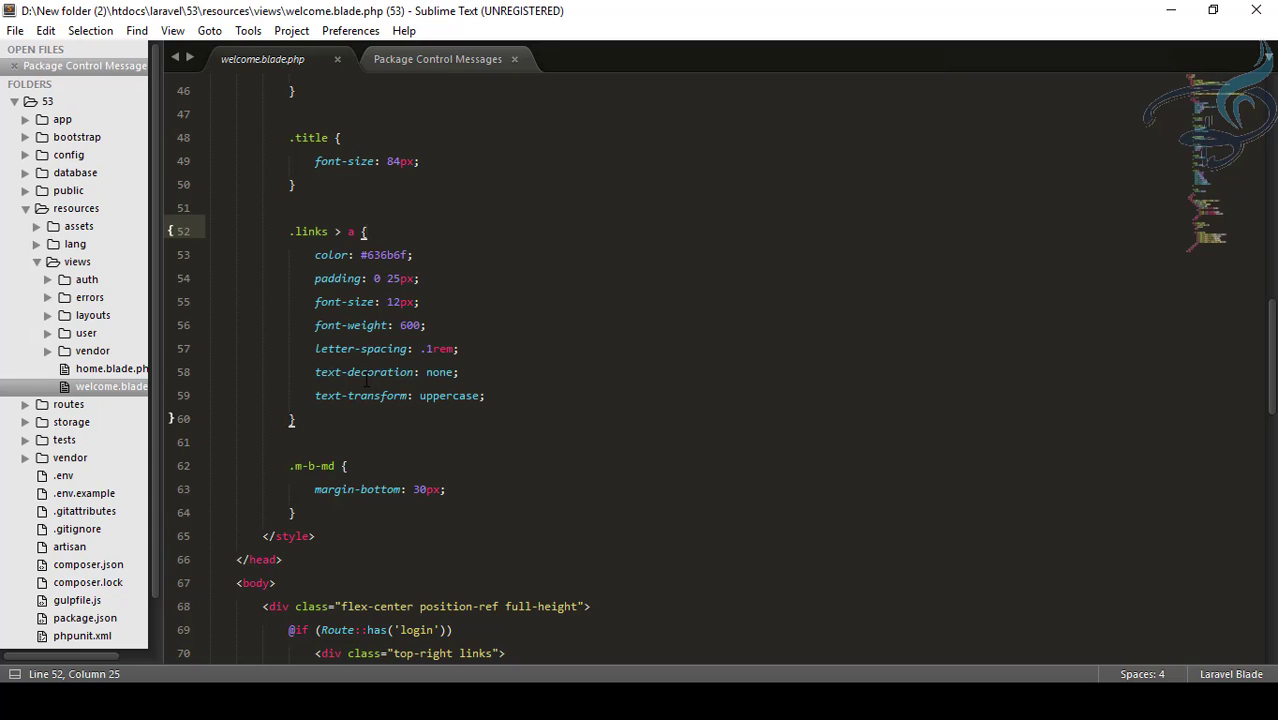
scroll("down", 3)
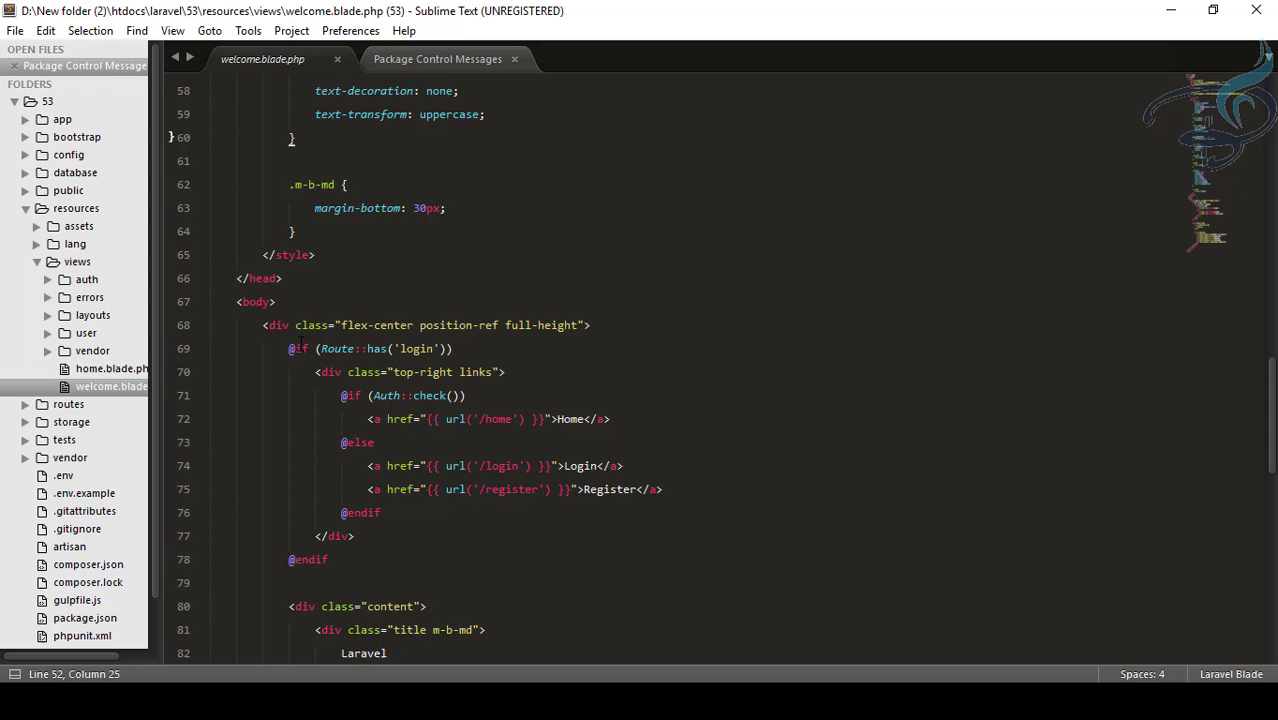
- Show tag-pair markers on the flex-center div, then the title m-b-md div
left_click(278, 324)
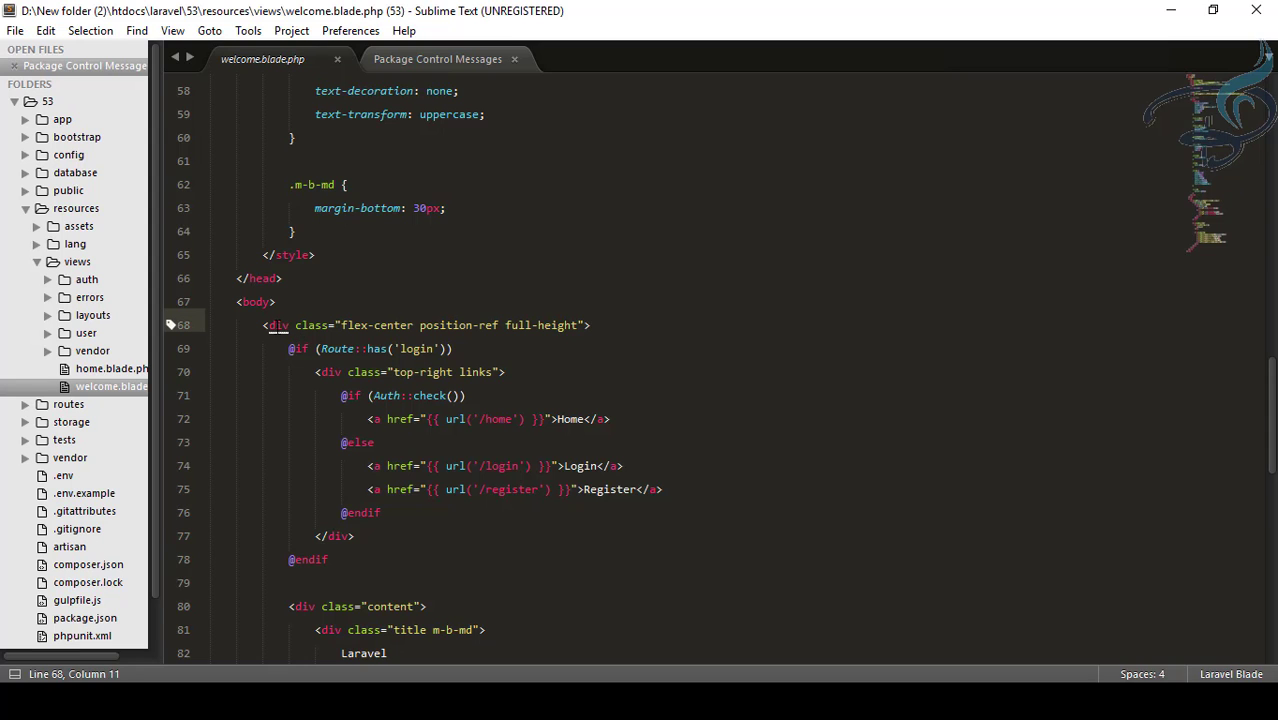
scroll("down", 3)
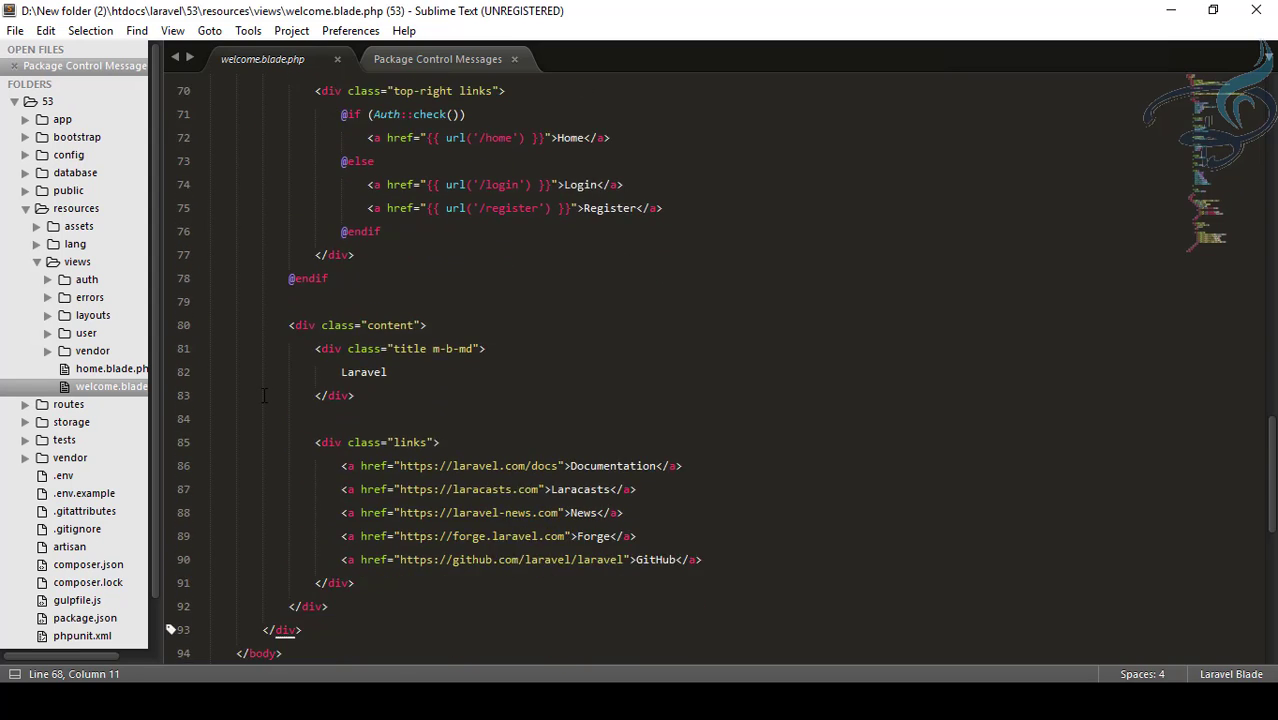
scroll("down", 3)
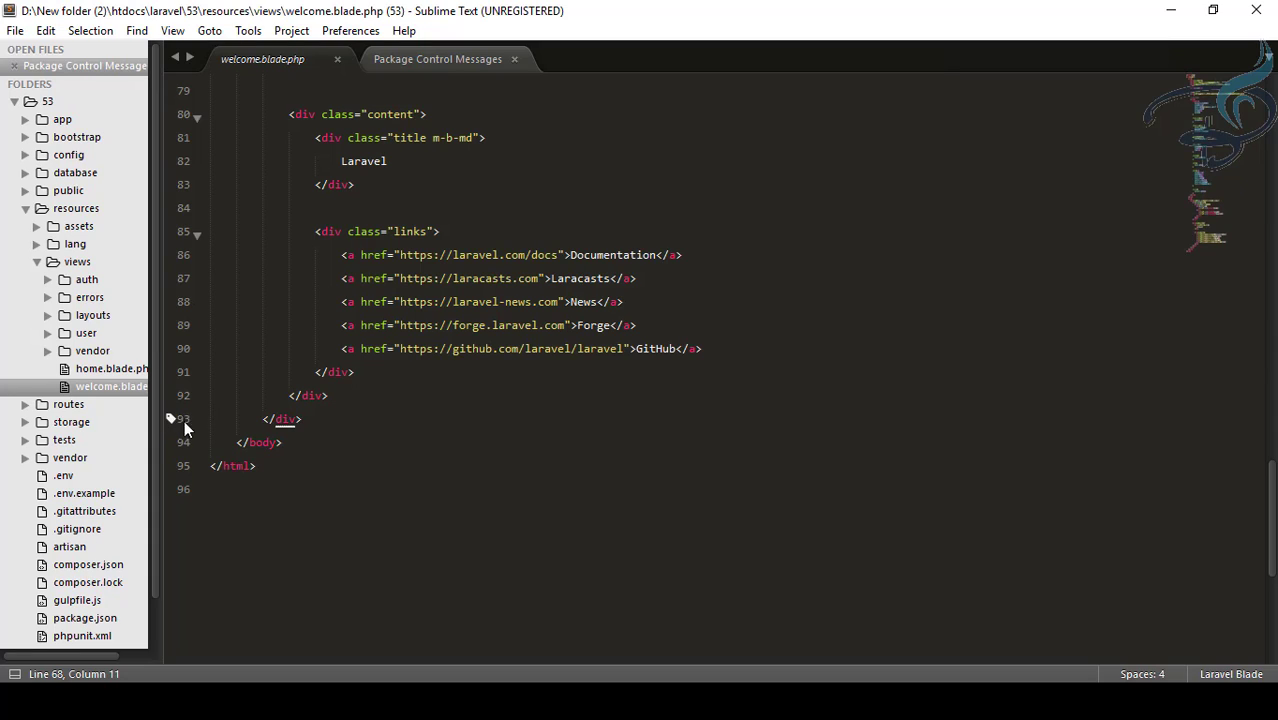
left_click(338, 370)
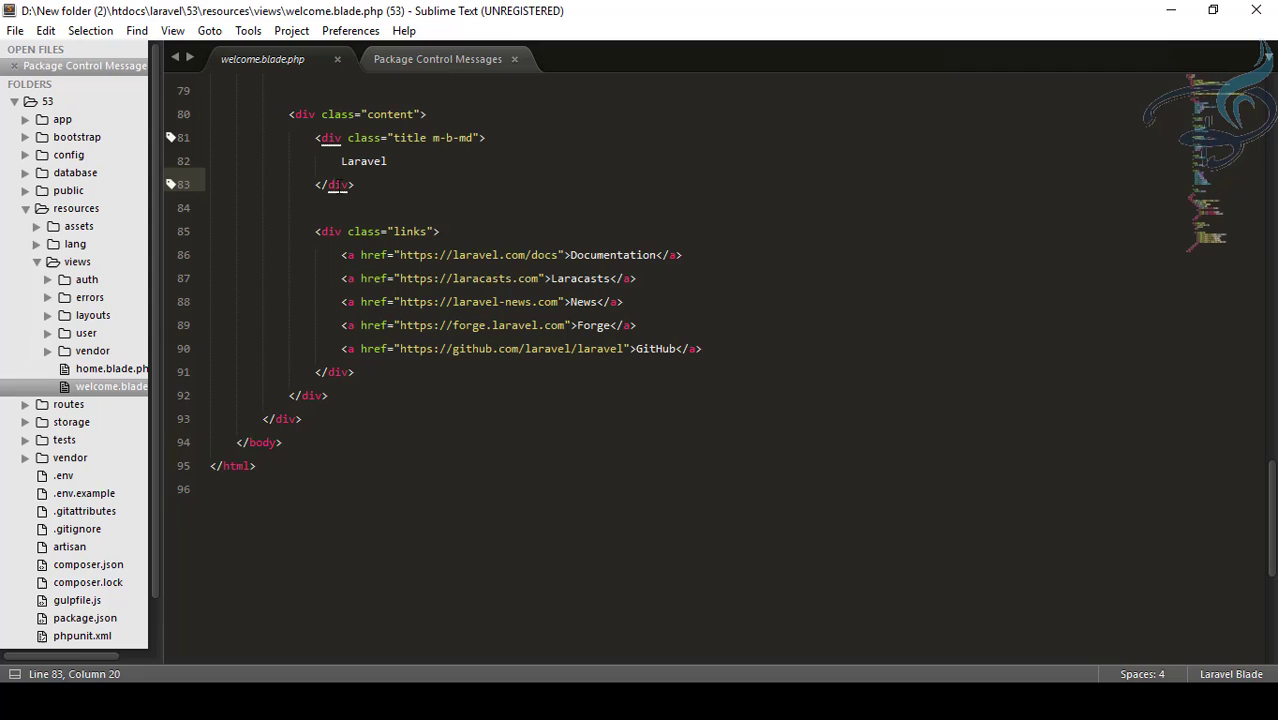
- Run BracketHighlighter: Toggle High Visibility Mode from the Command Palette
type("ins")
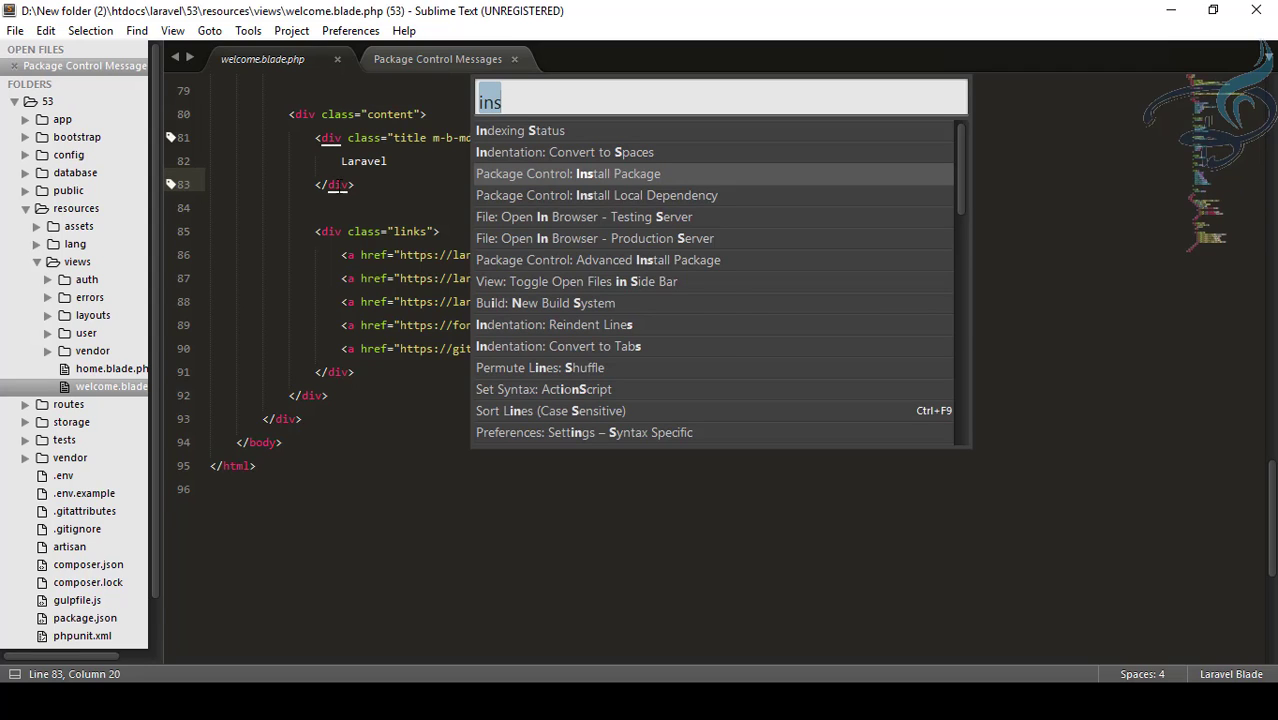
type("brack")
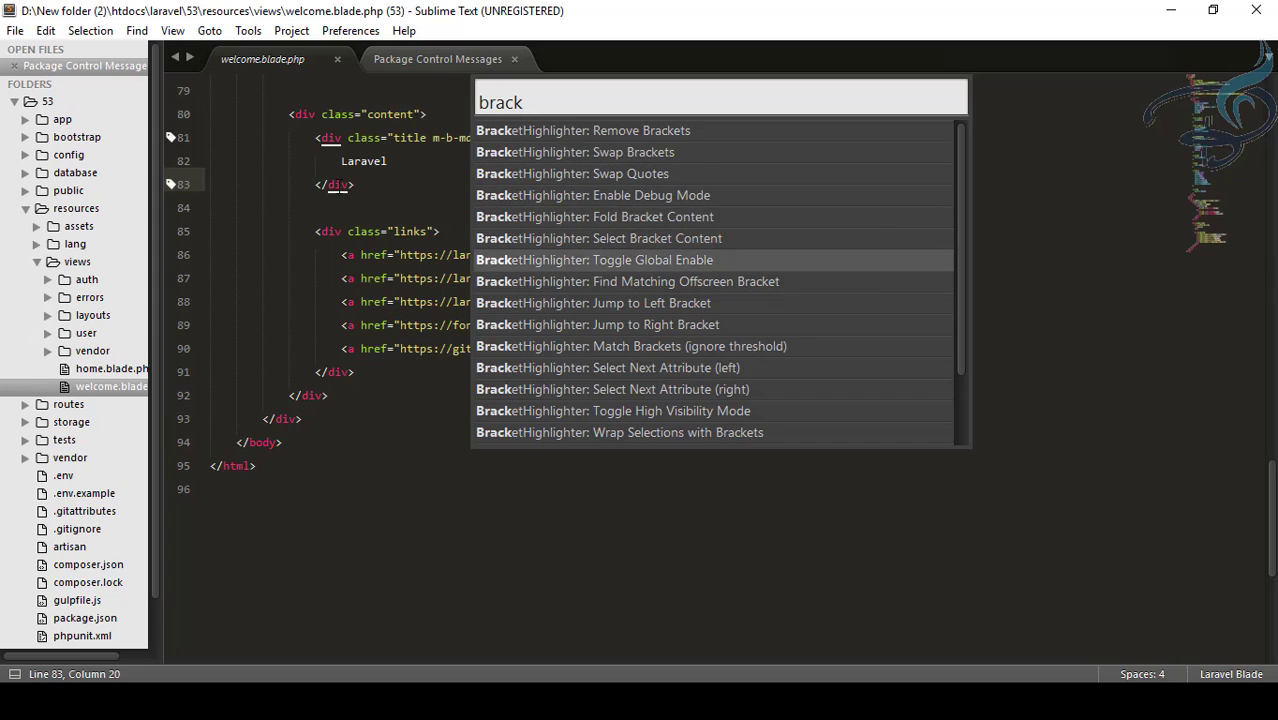
mouse_move(612, 410)
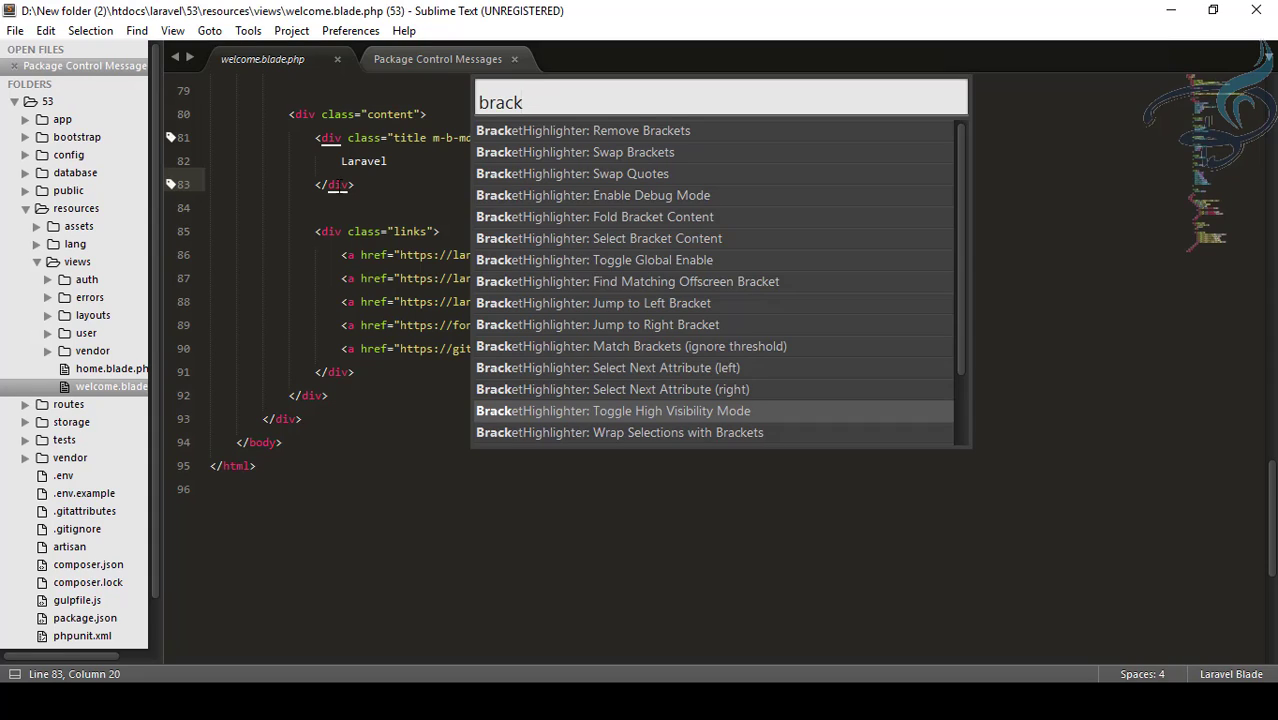
key("escape")
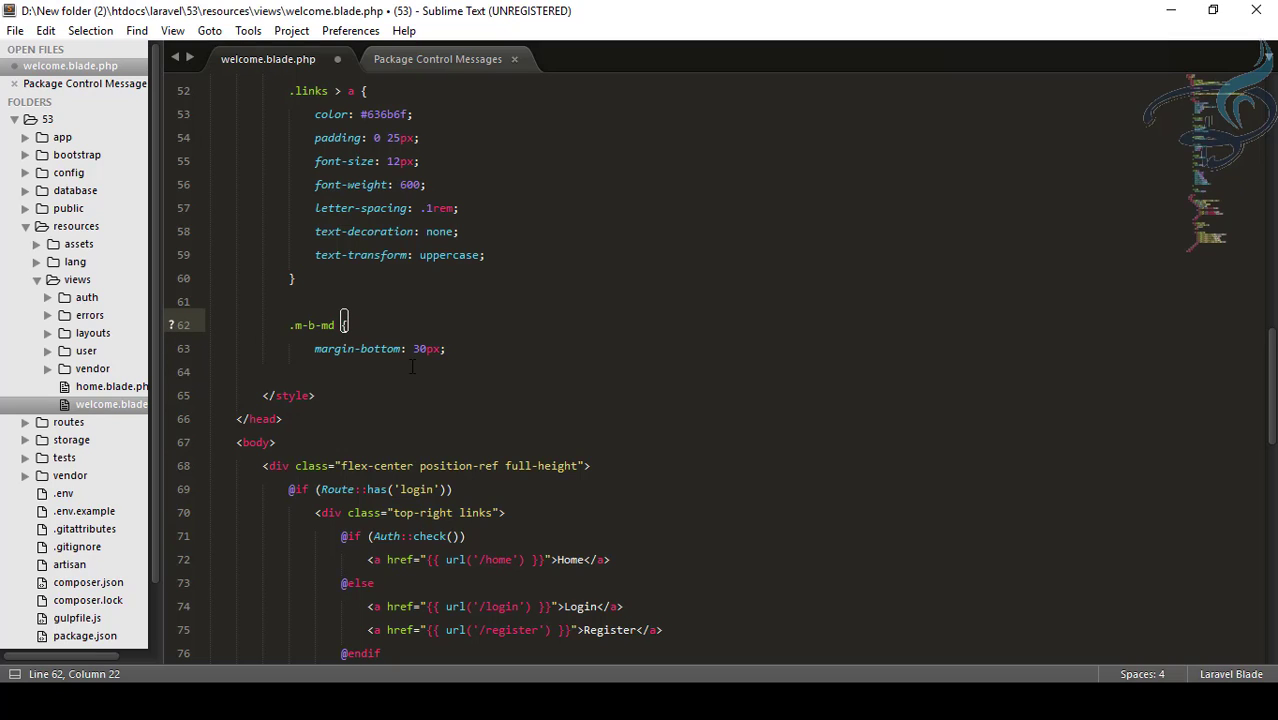
mouse_move(384, 388)
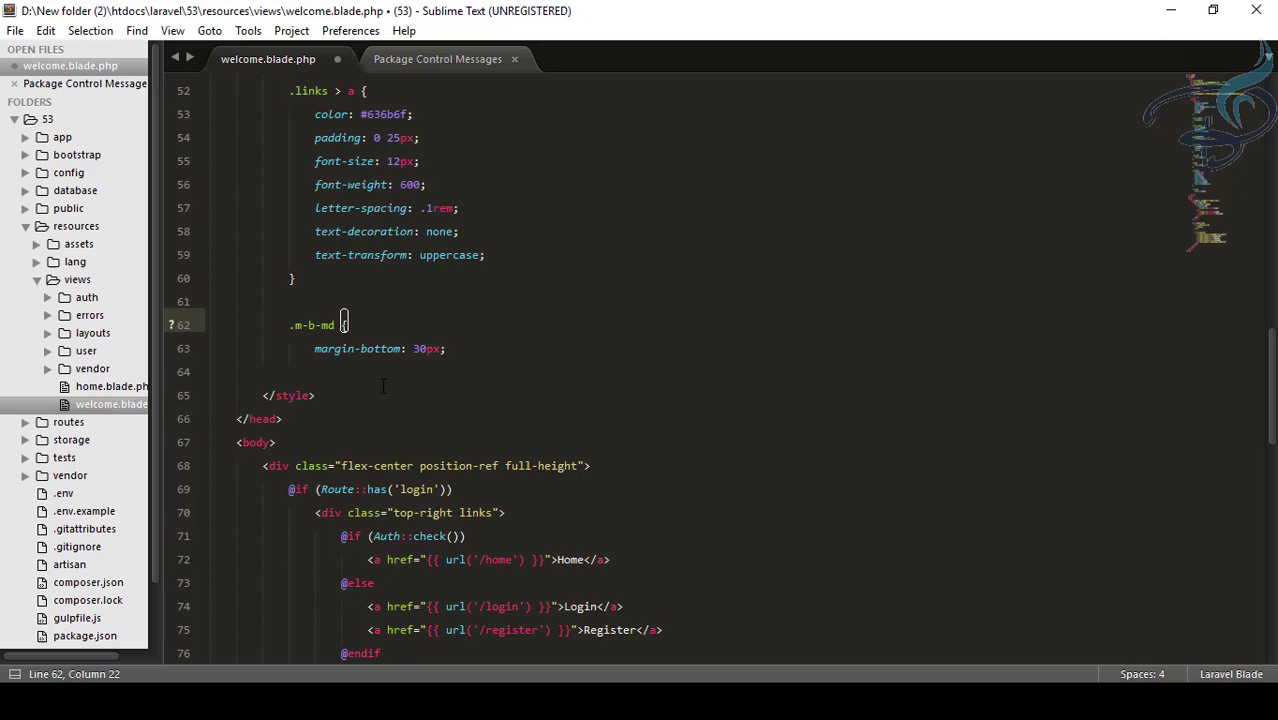